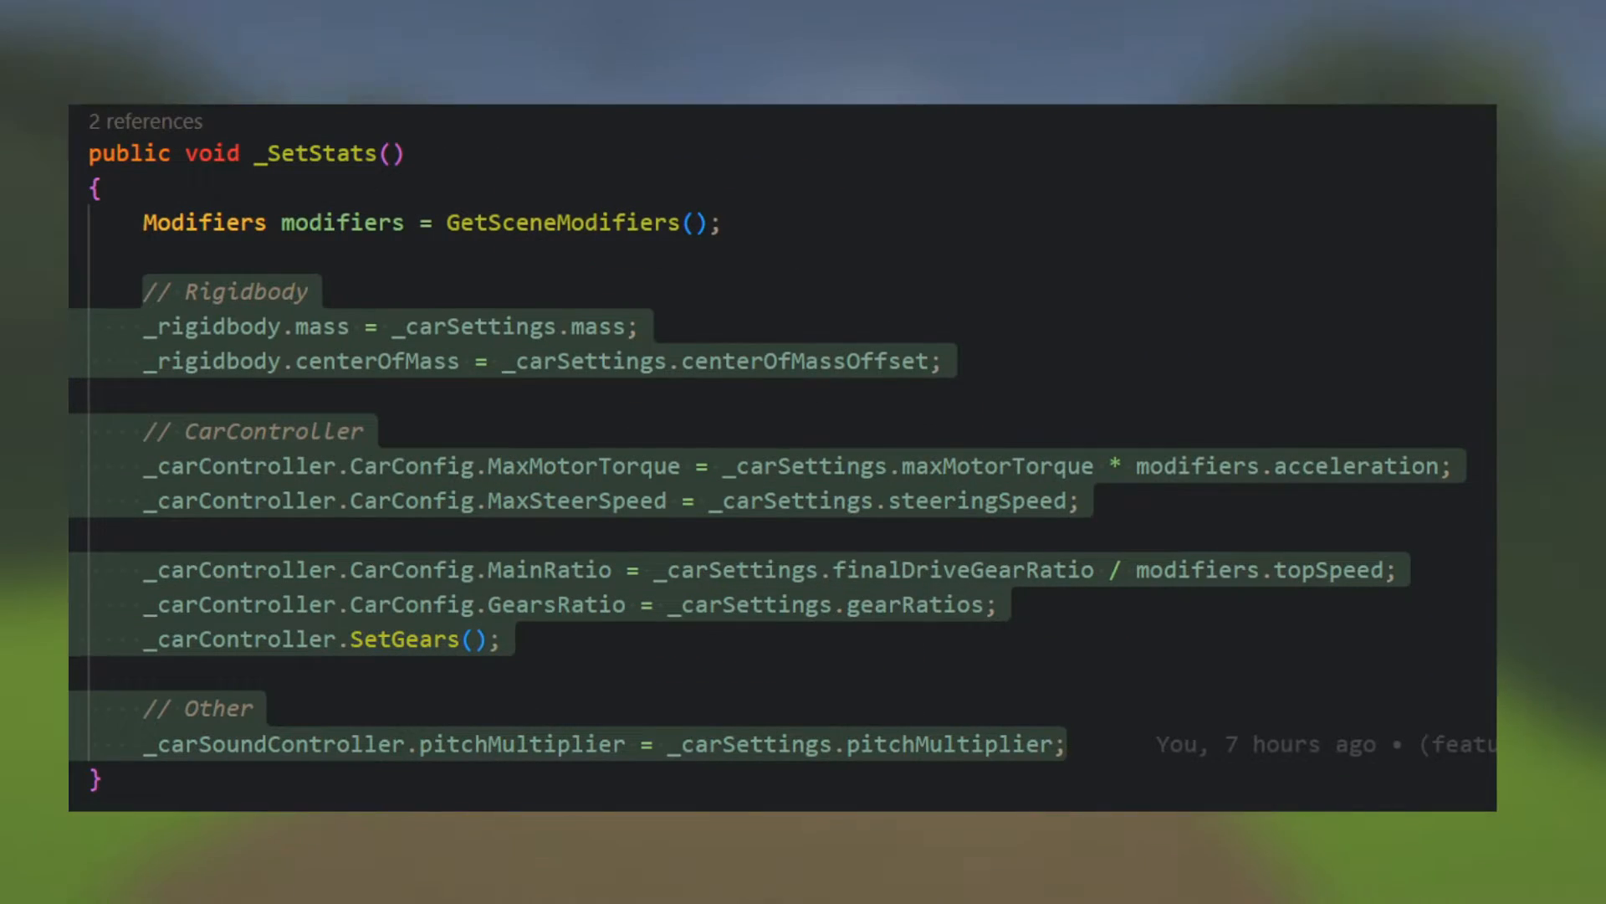
Step: Give the 911 final drive gear ratio 3.21 and drift friction 0.205
left_click(1068, 745)
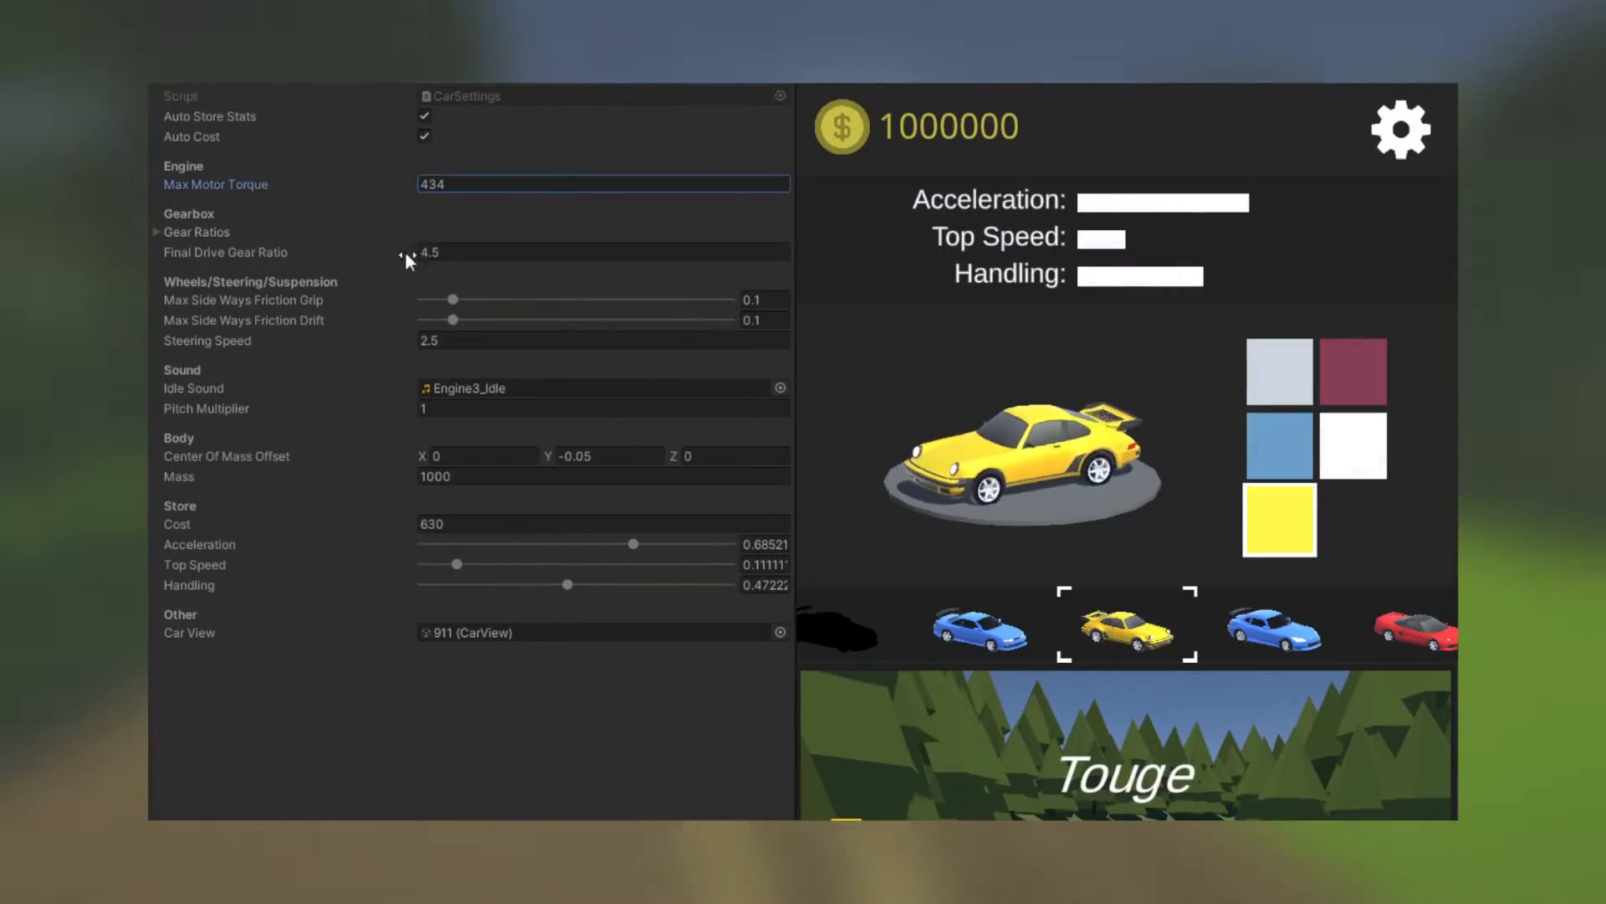
left_click_drag(435, 319, 485, 319)
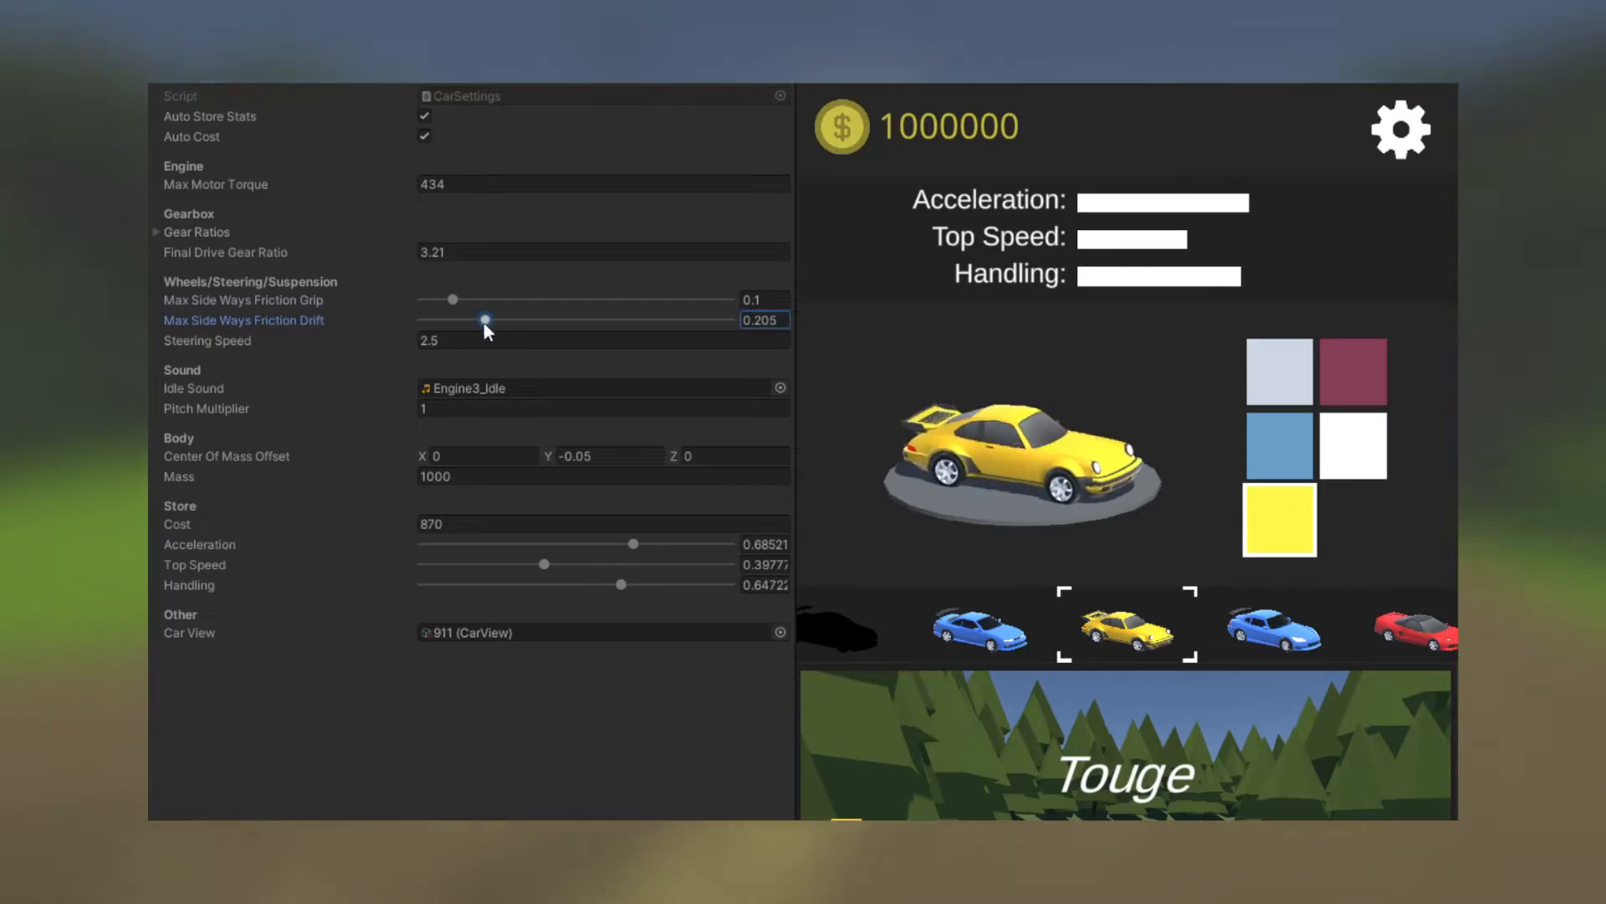